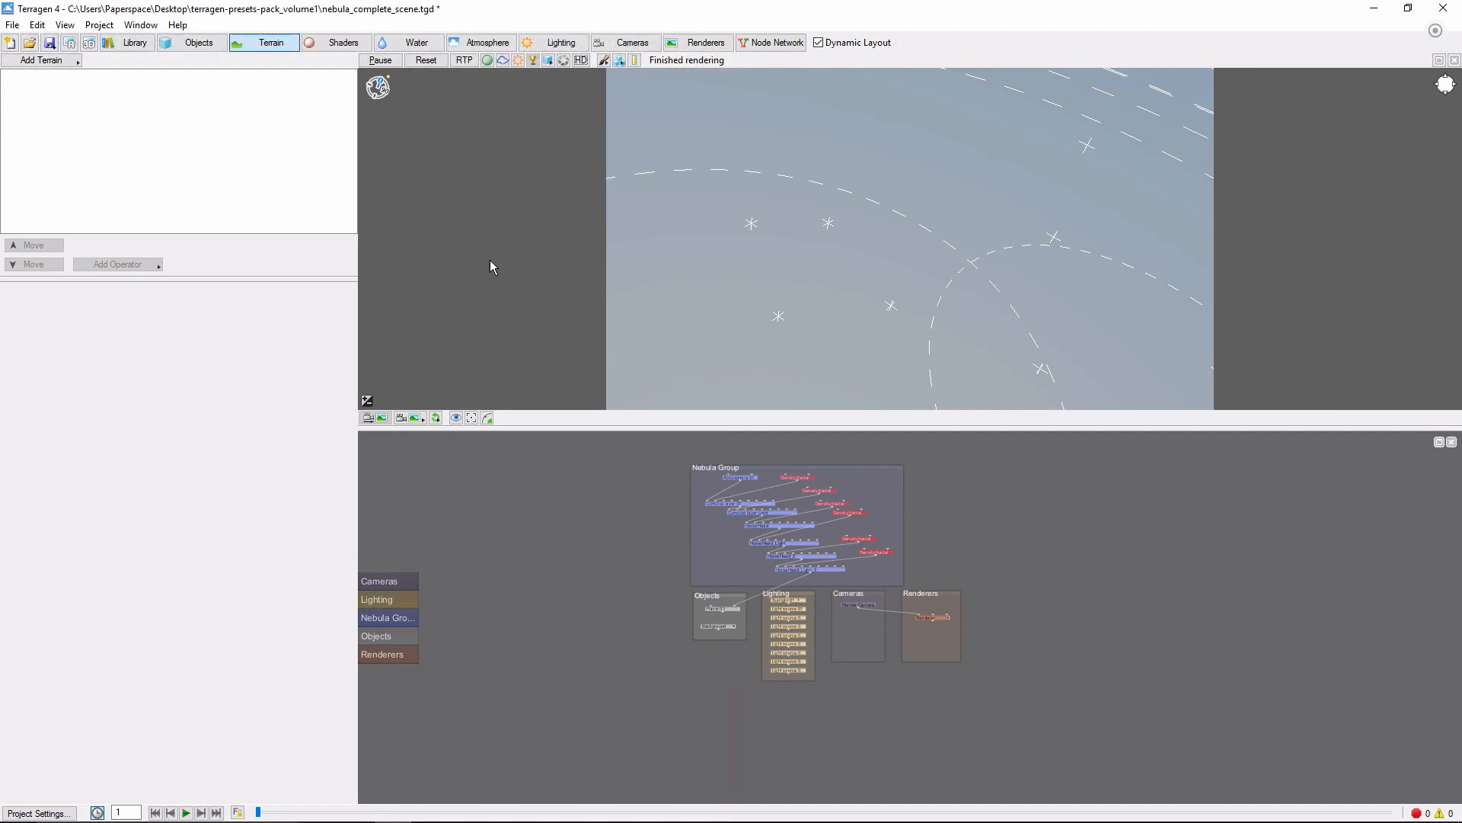
pyautogui.moveTo(1051, 297)
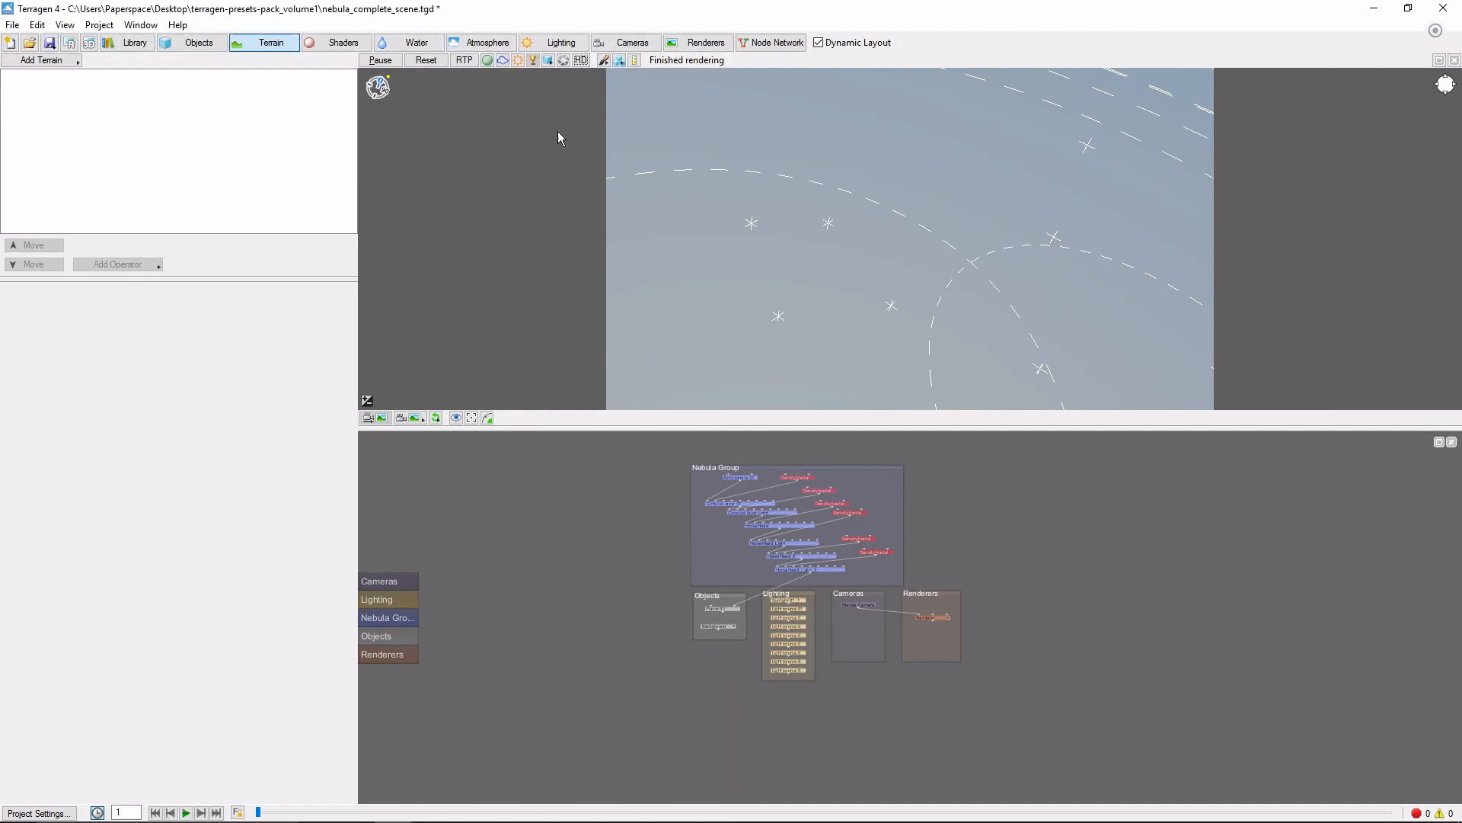
pyautogui.moveTo(529, 122)
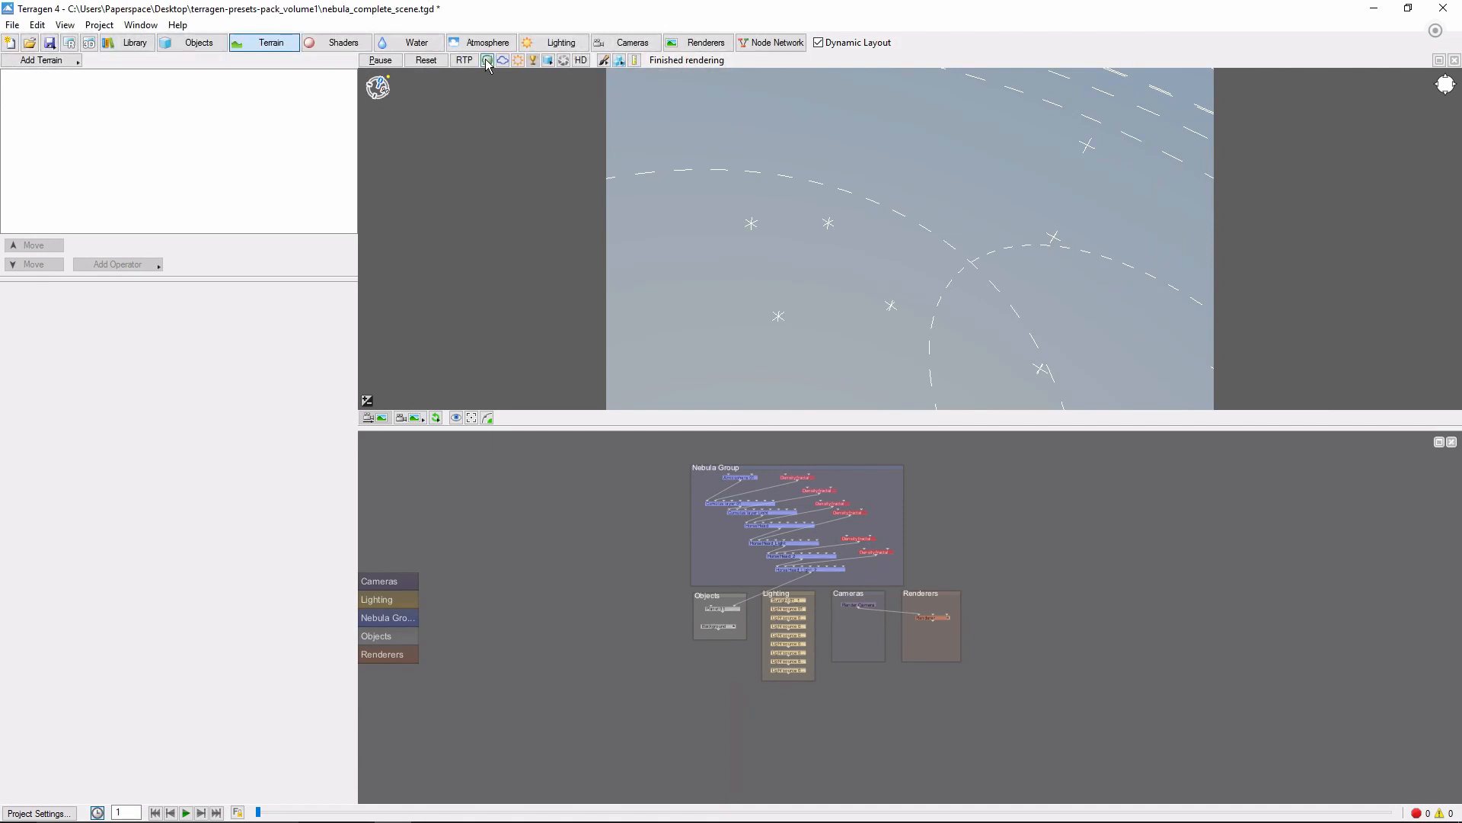
# - Start the 3D preview and switch it to ray-traced mode to show the nebula
pyautogui.click(487, 59)
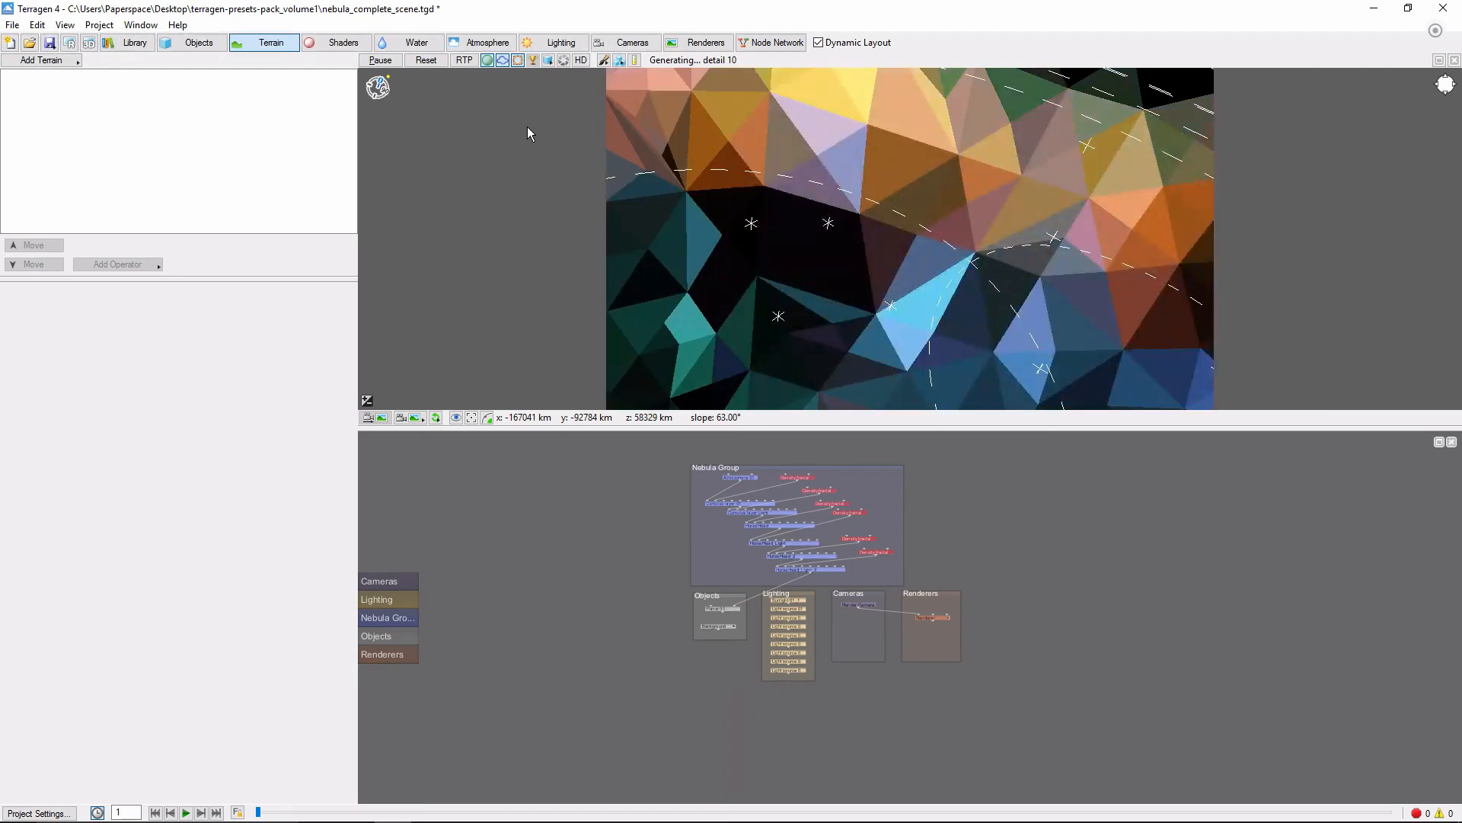
pyautogui.click(463, 59)
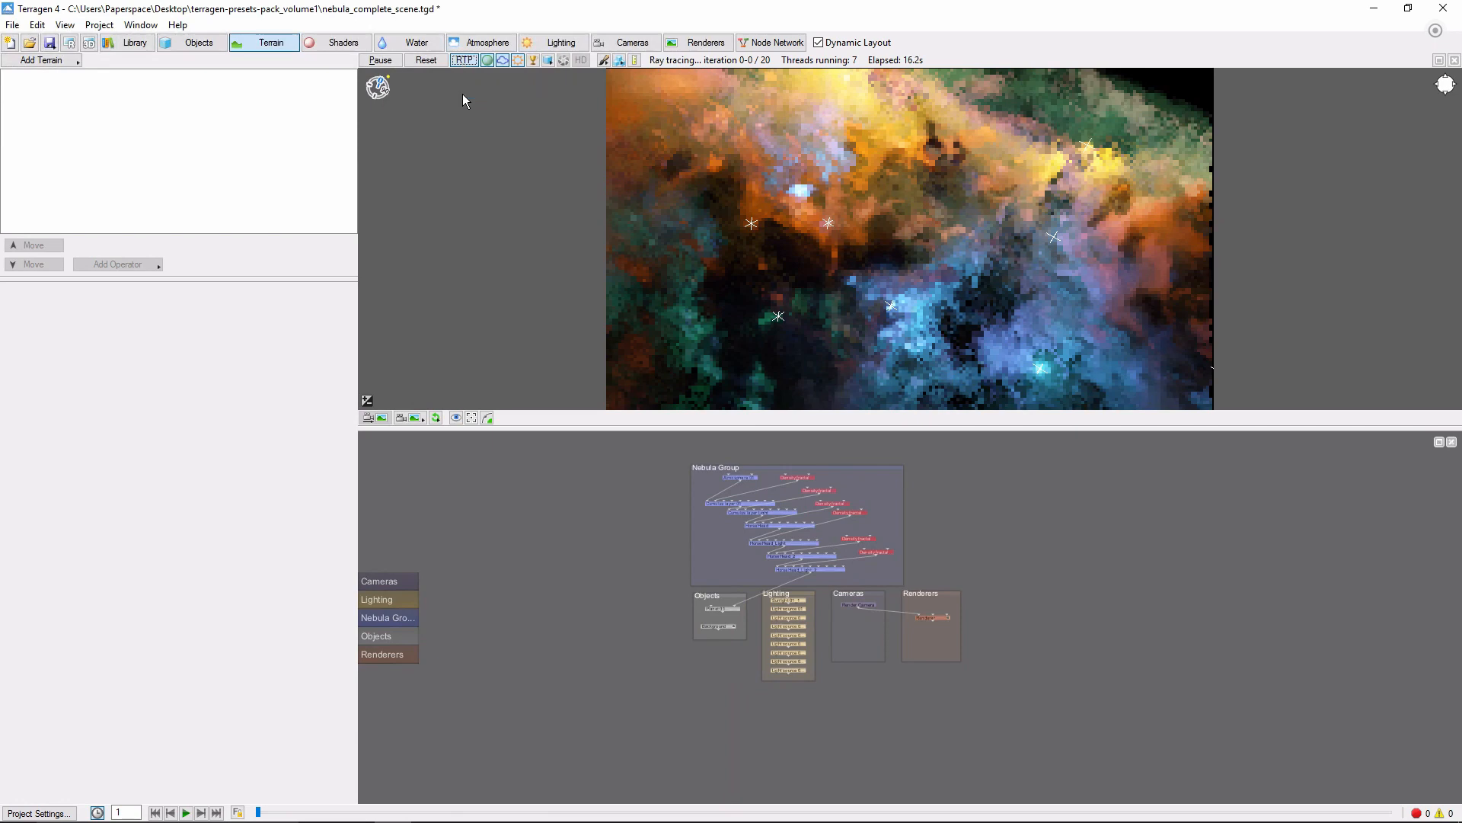
# - Set /Renderer to micropoly detail 0.1, anti-aliasing 1 and image width 300 (300×169)
pyautogui.click(704, 43)
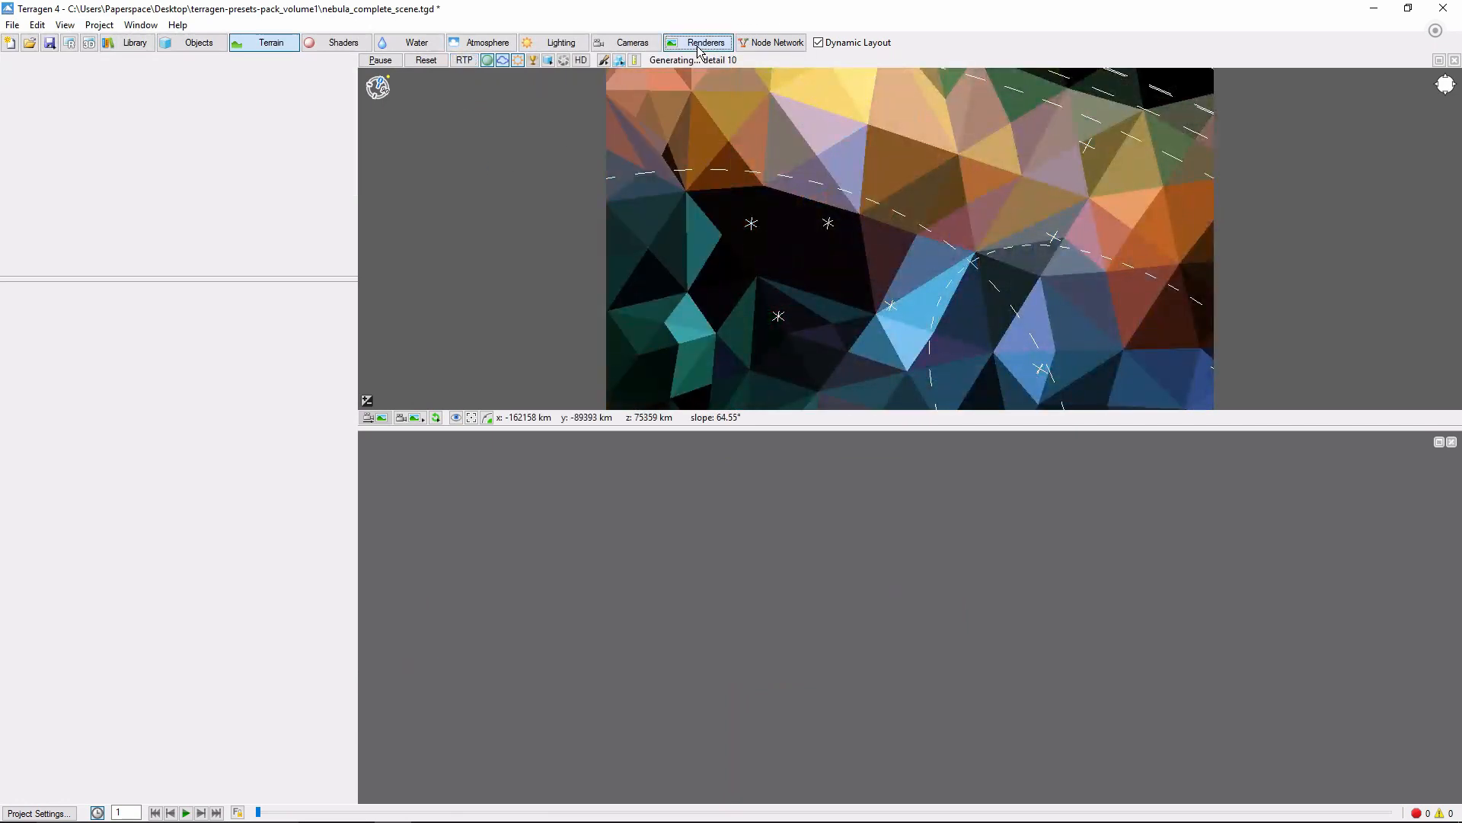
pyautogui.click(704, 42)
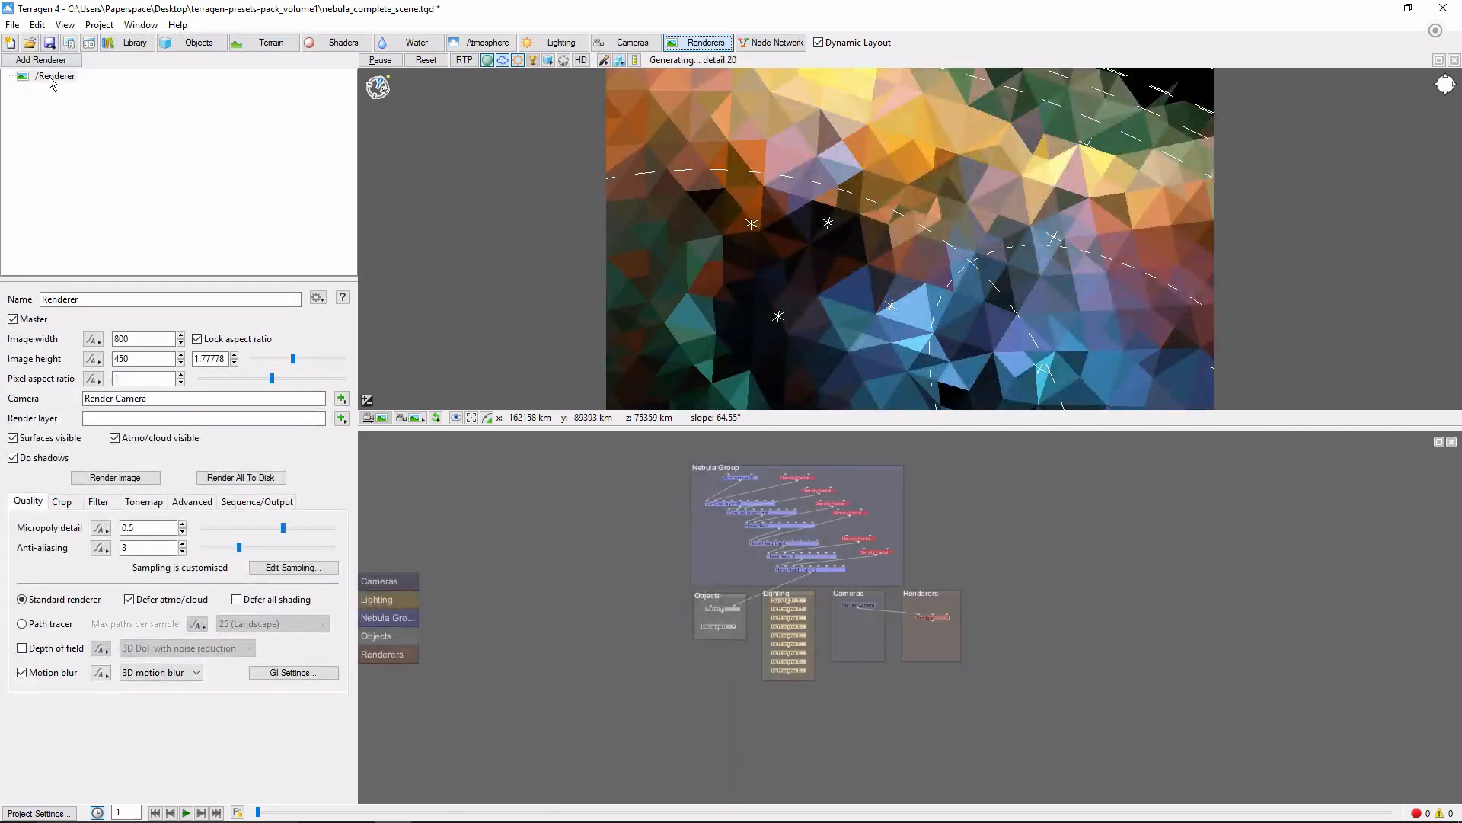
pyautogui.click(57, 76)
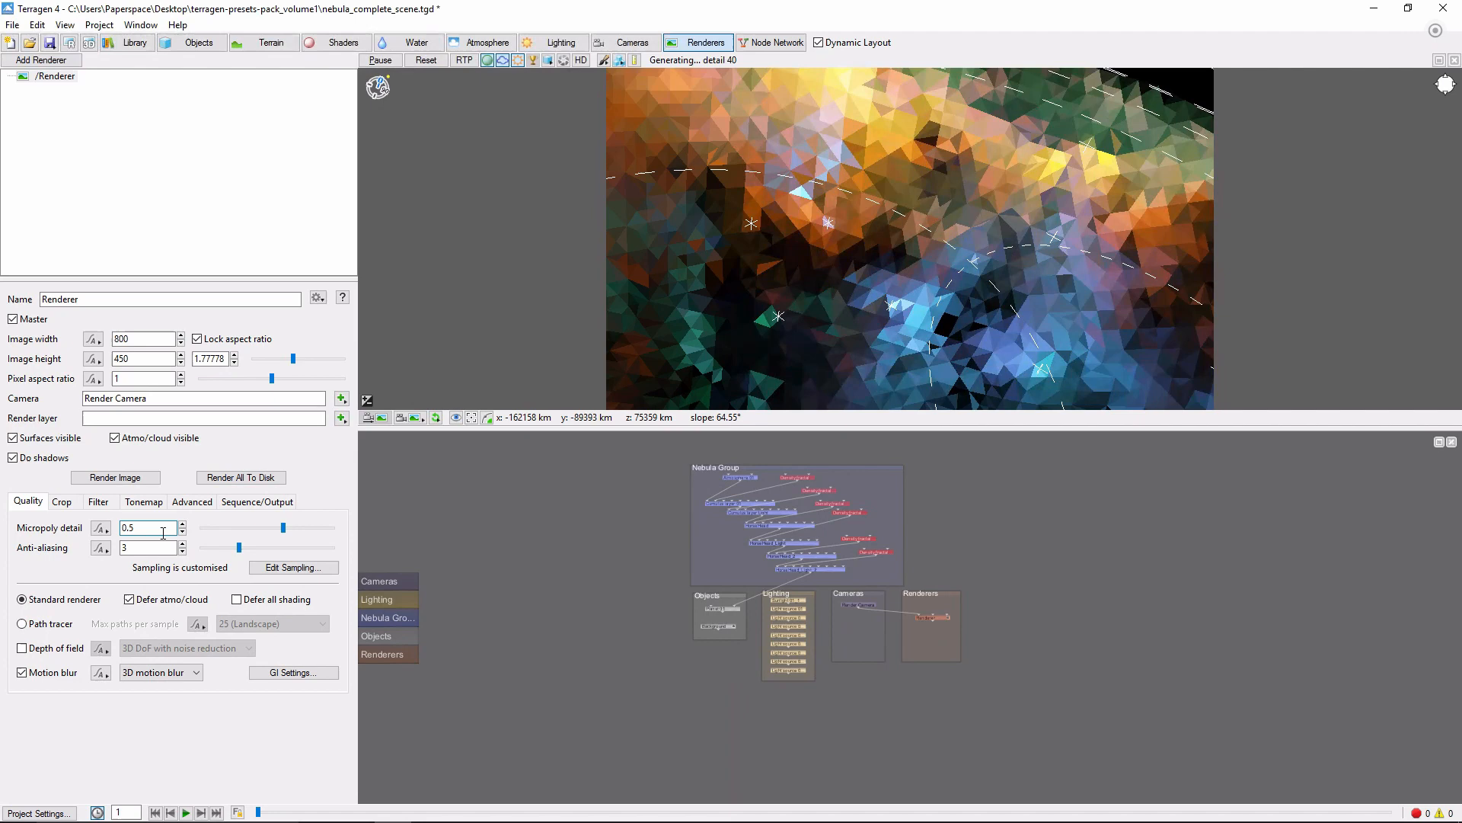
pyautogui.write('0.1')
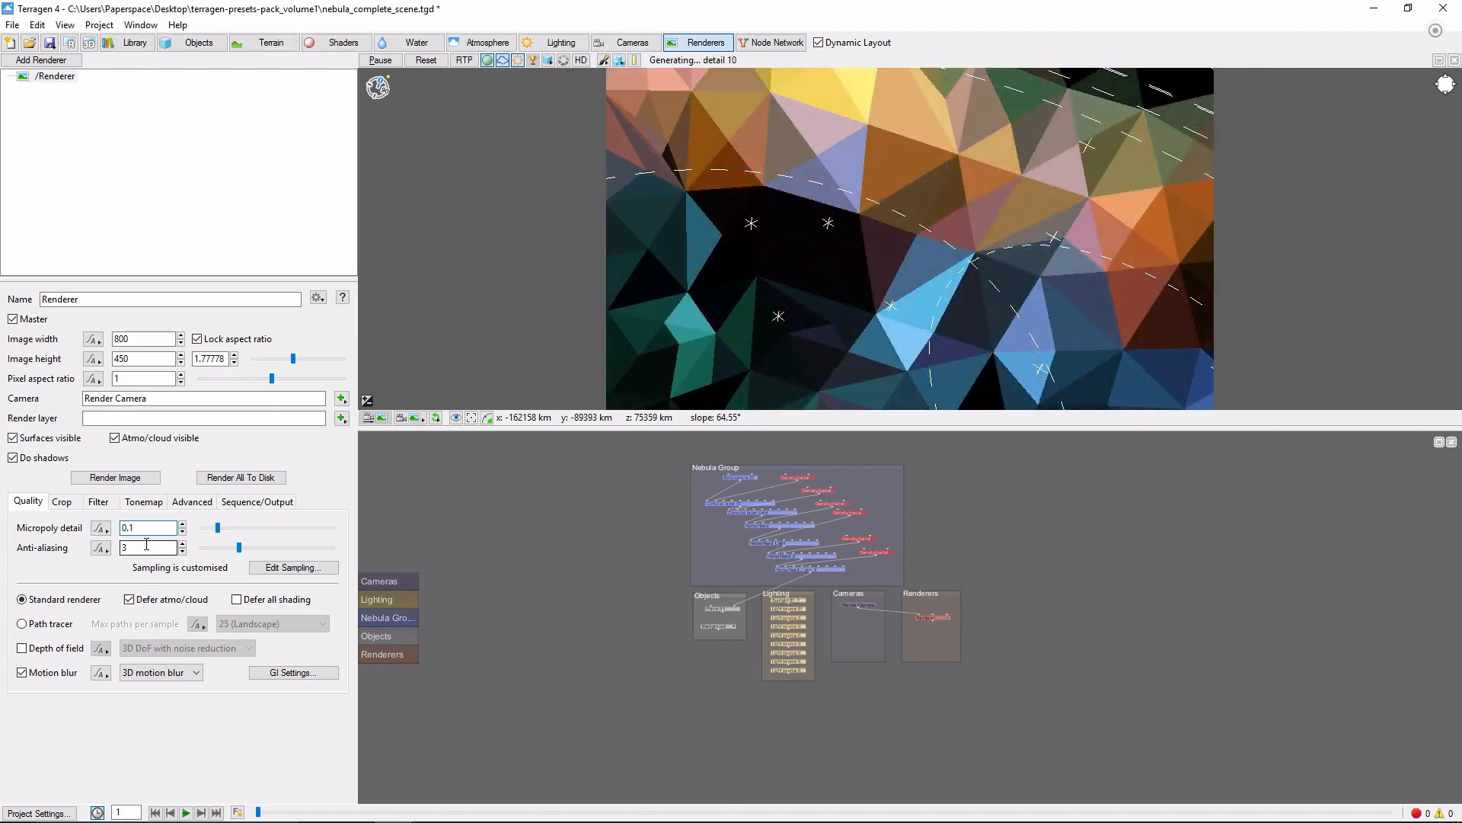
pyautogui.write('1')
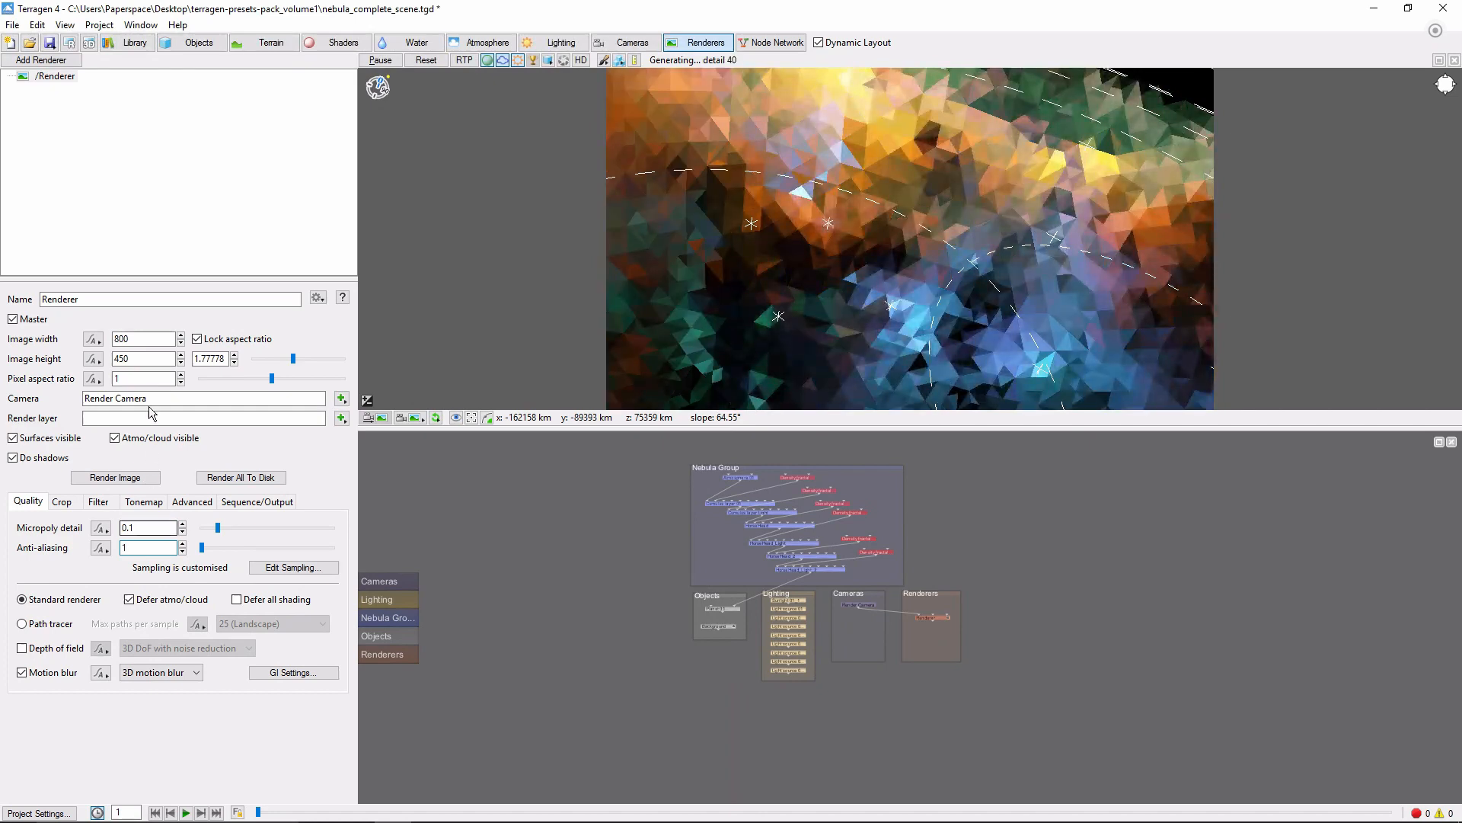
pyautogui.click(140, 338)
pyautogui.write('300')
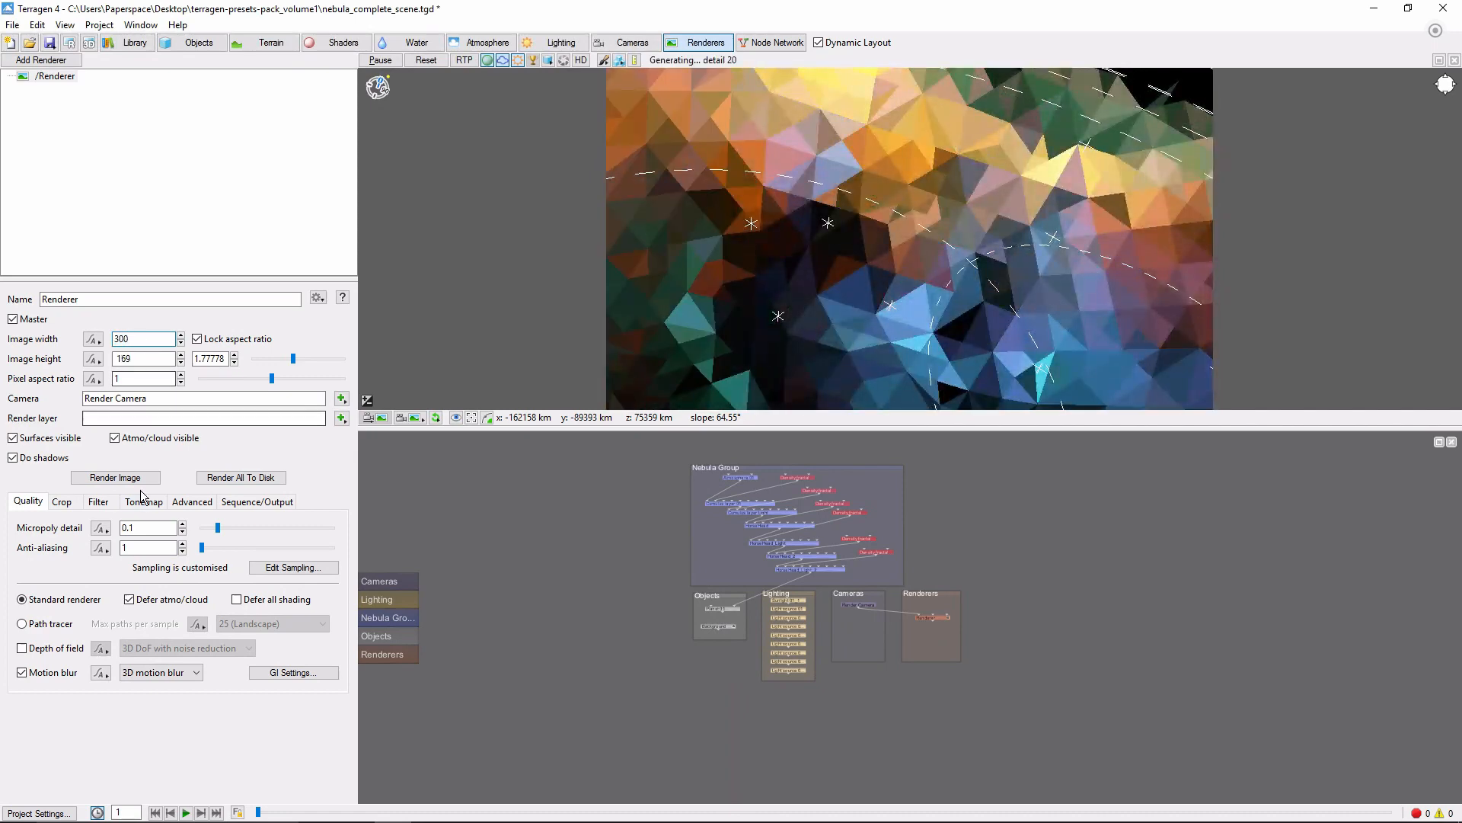
# - Render the 300×169 low-quality test image of the nebula and close the render view
pyautogui.click(114, 477)
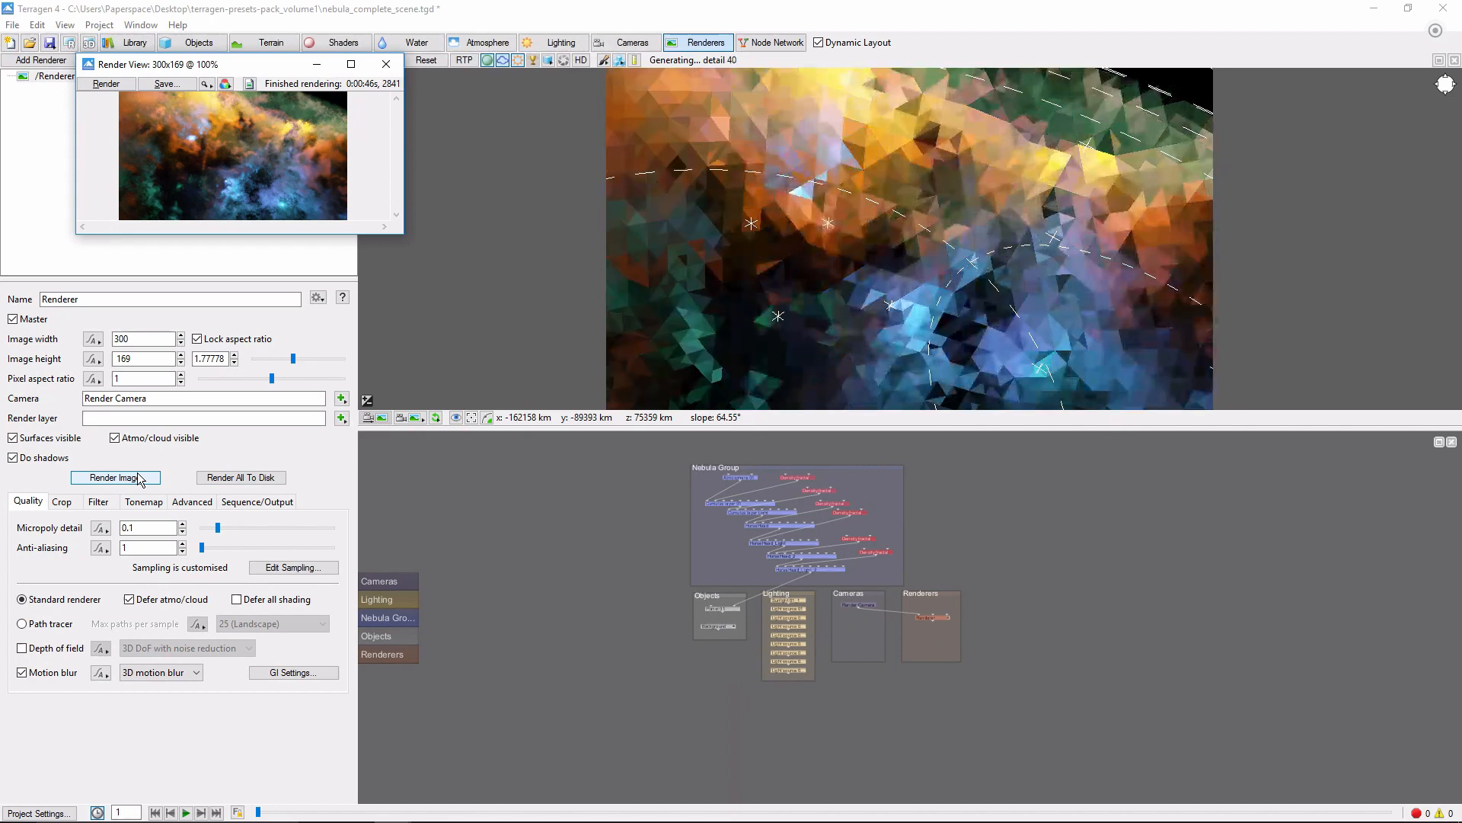
pyautogui.click(114, 477)
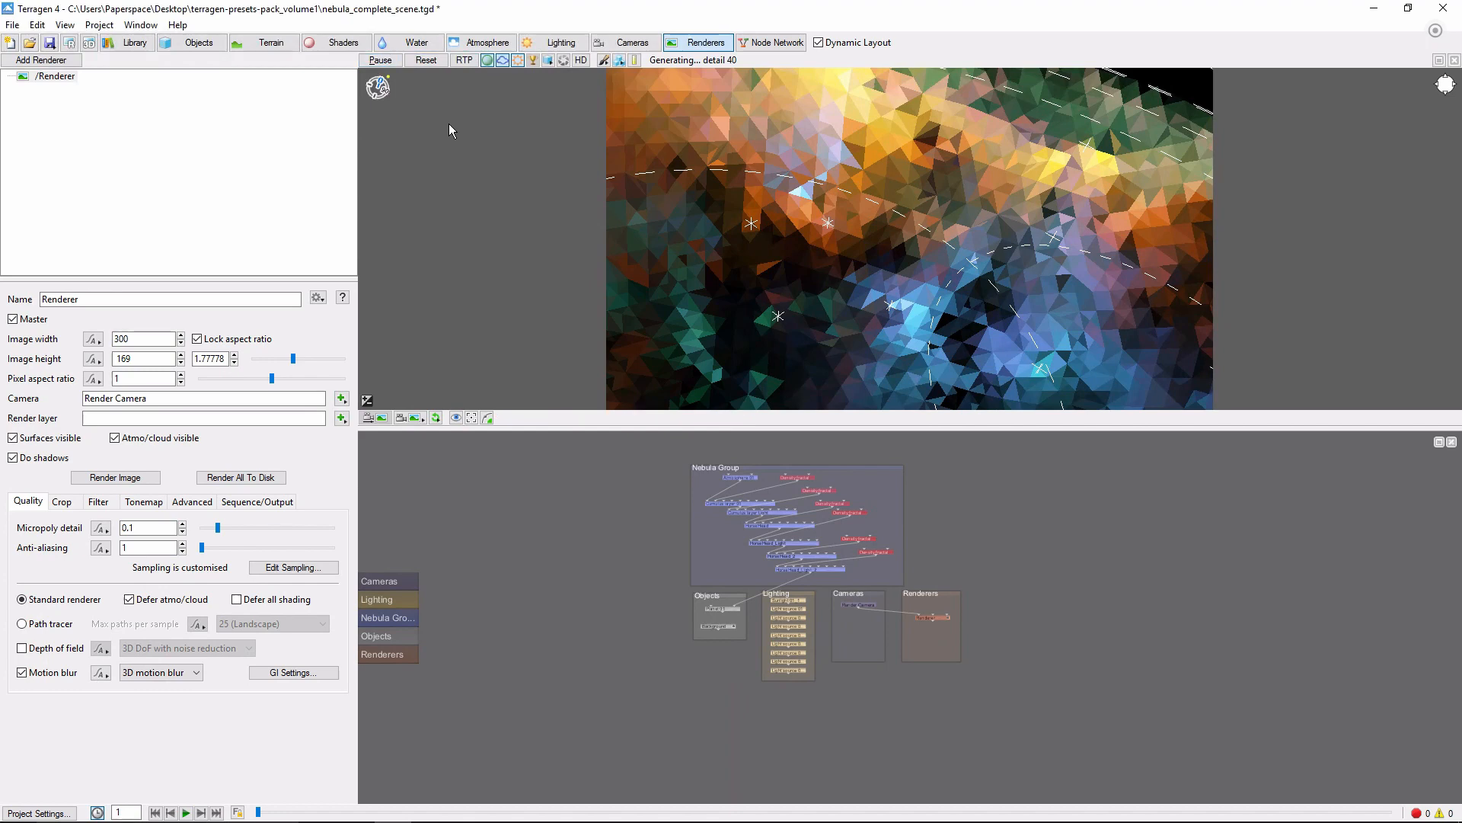
pyautogui.moveTo(241, 401)
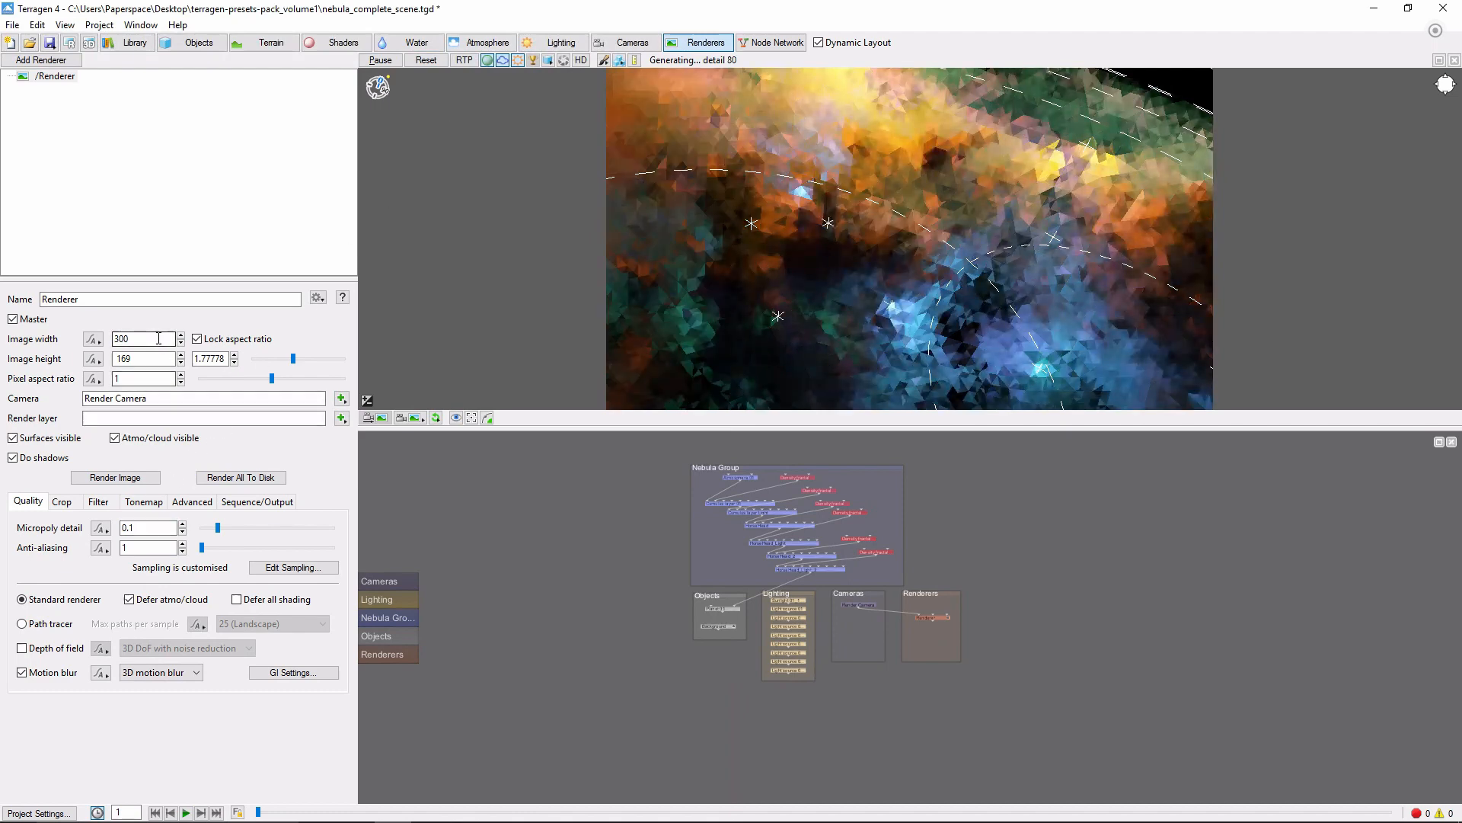
# - Restore image width 800 (800×450) with micropoly detail 0.5 and anti-aliasing 3
pyautogui.write('80')
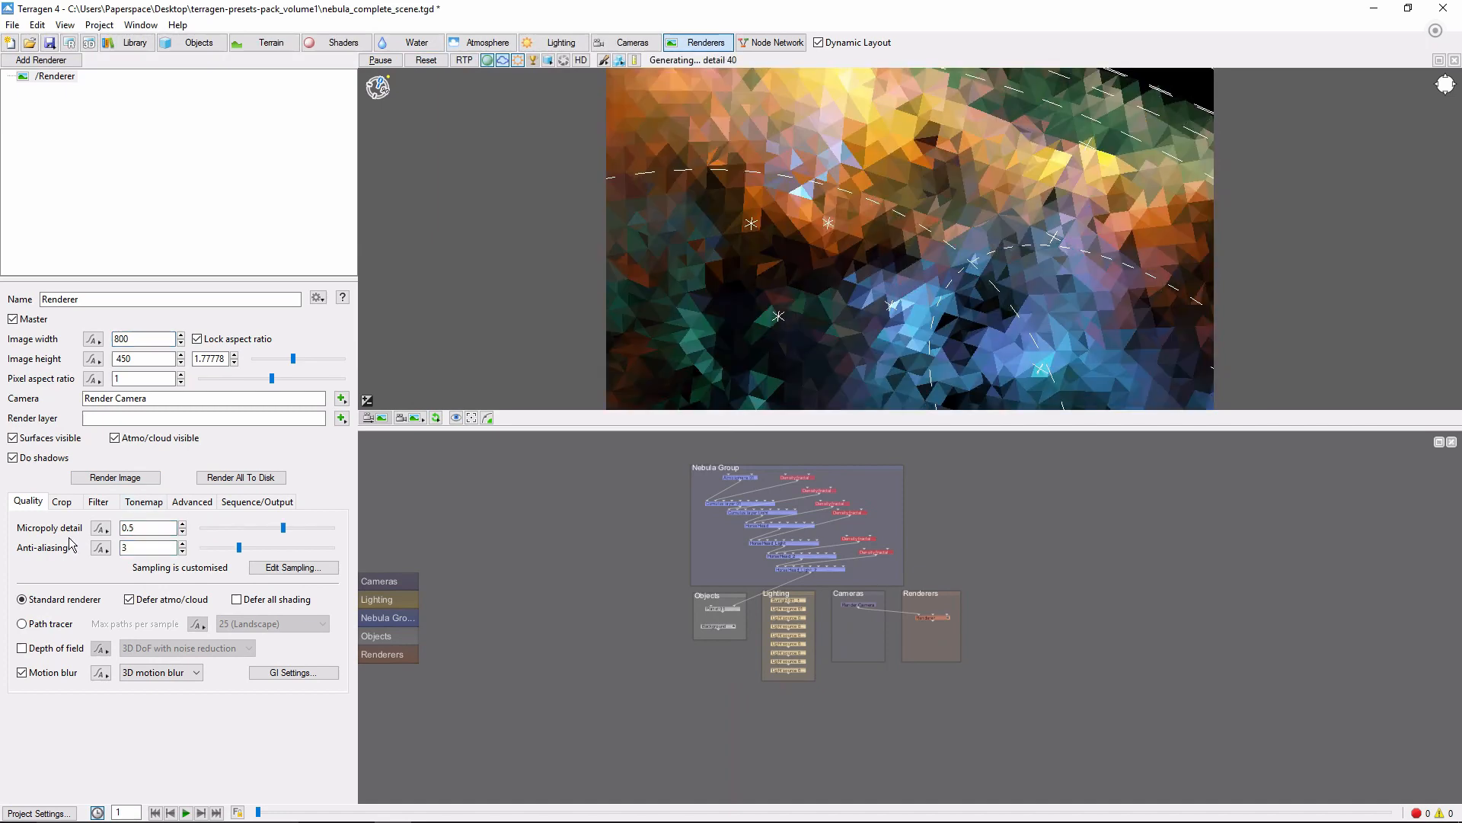
pyautogui.click(61, 501)
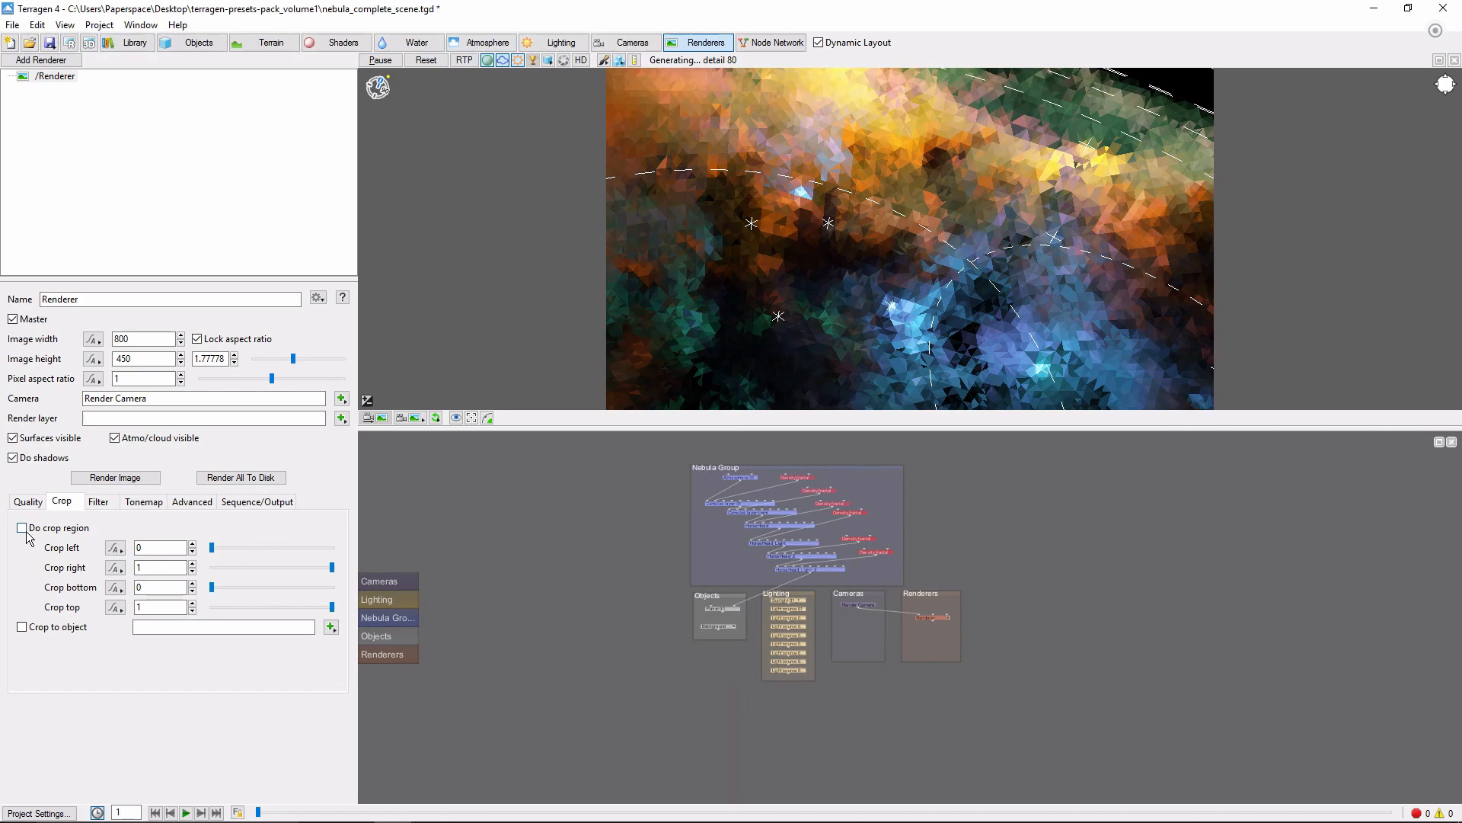
# - Enable Do crop region and pull the left and right edges in around the bright blue patch
pyautogui.click(23, 528)
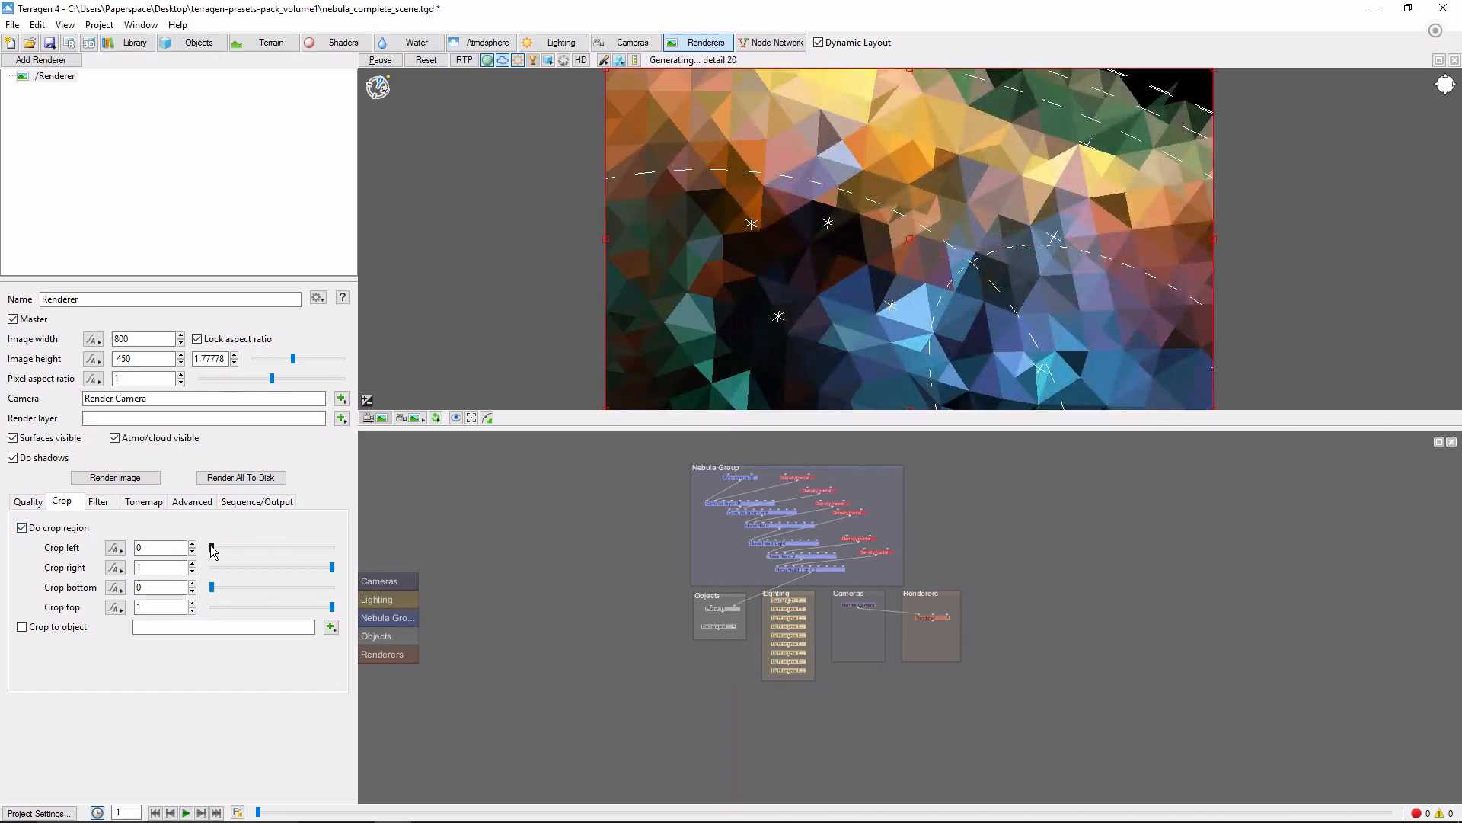
pyautogui.moveTo(210, 547); pyautogui.dragTo(234, 546)
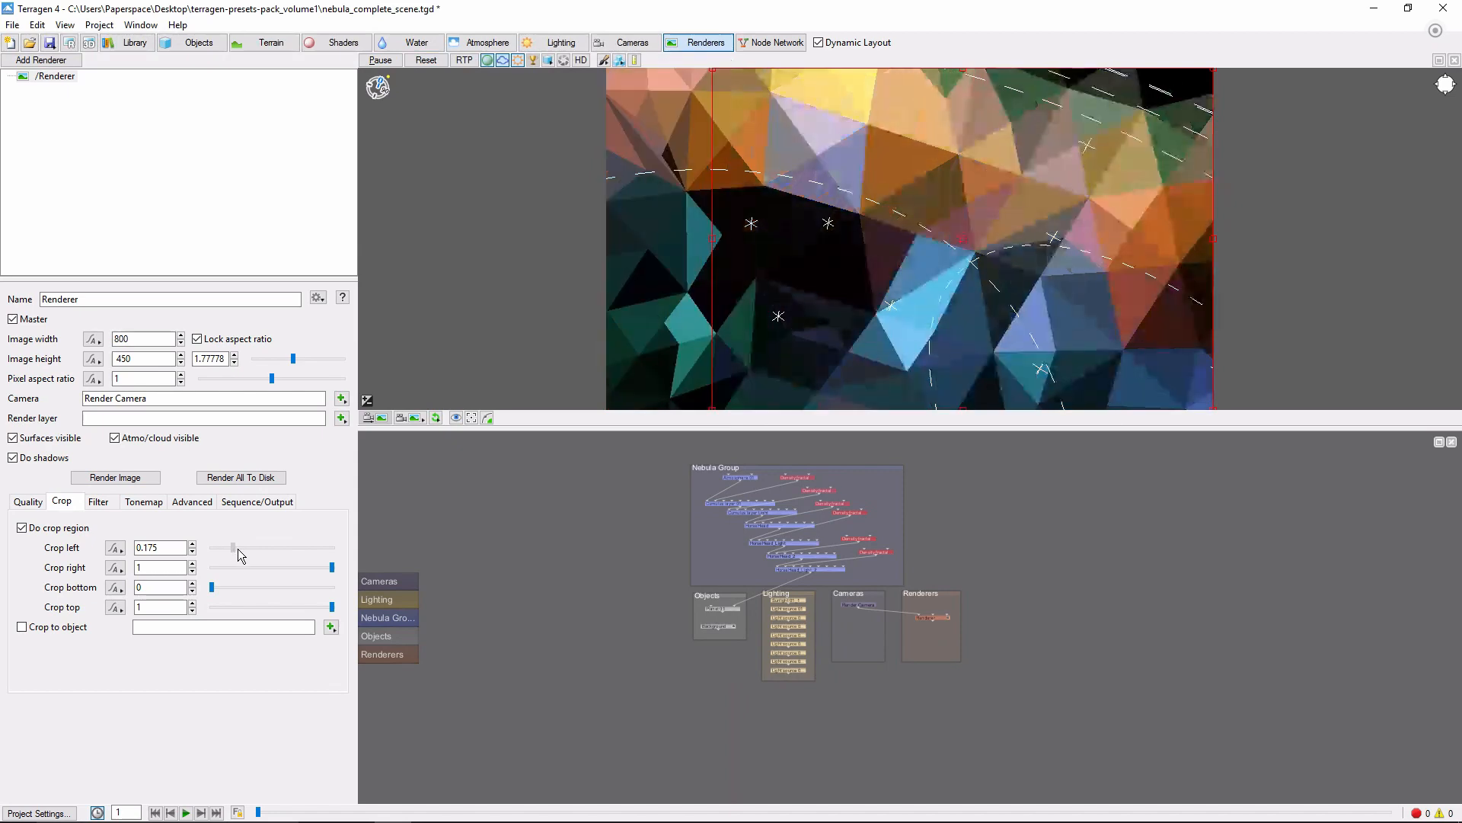
pyautogui.moveTo(233, 547); pyautogui.dragTo(239, 547)
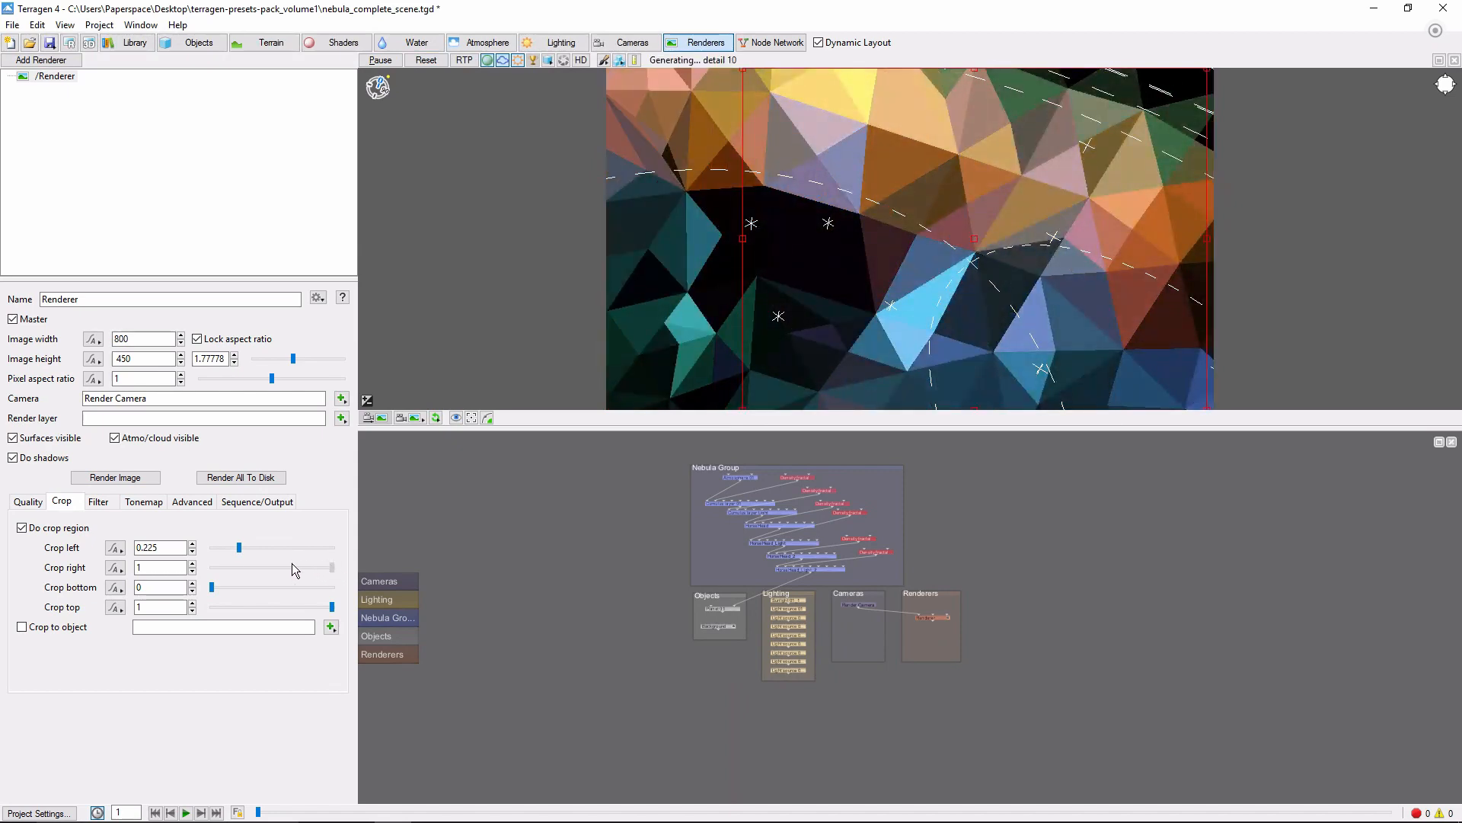
pyautogui.moveTo(331, 566); pyautogui.dragTo(291, 566)
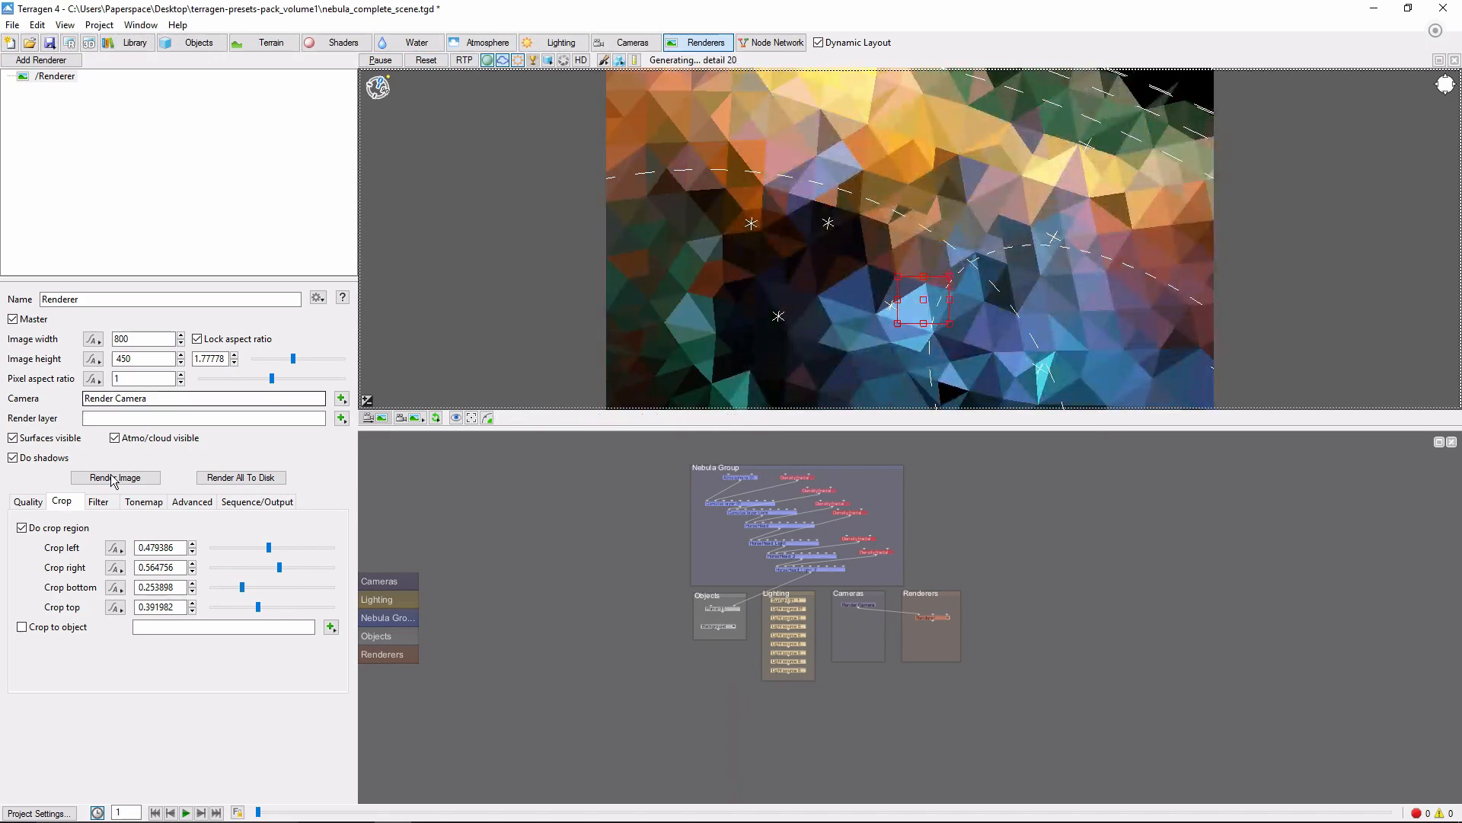
# - Render only the cropped blue patch at 800×450 and close the render view
pyautogui.click(110, 477)
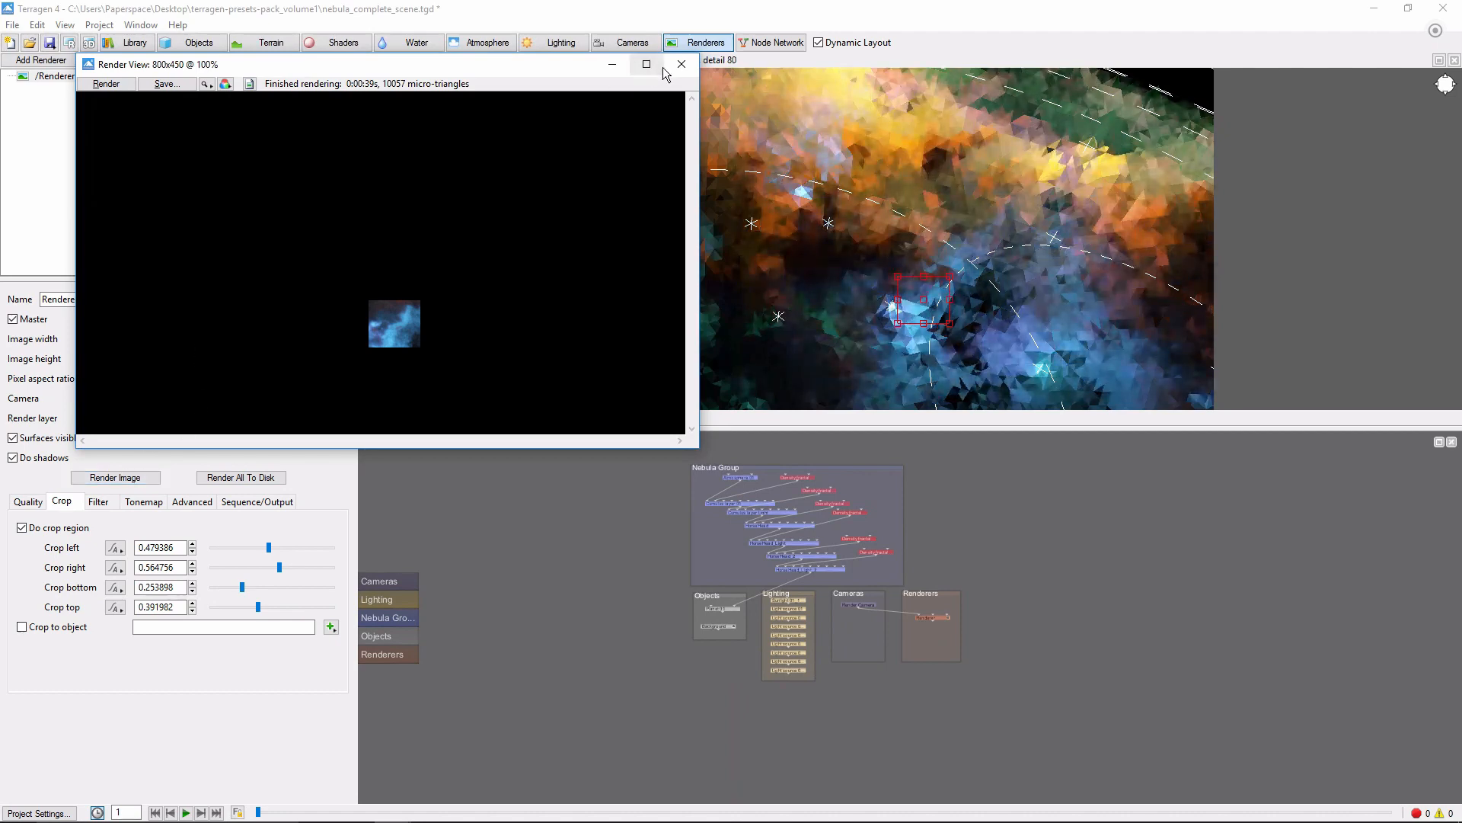
pyautogui.click(679, 64)
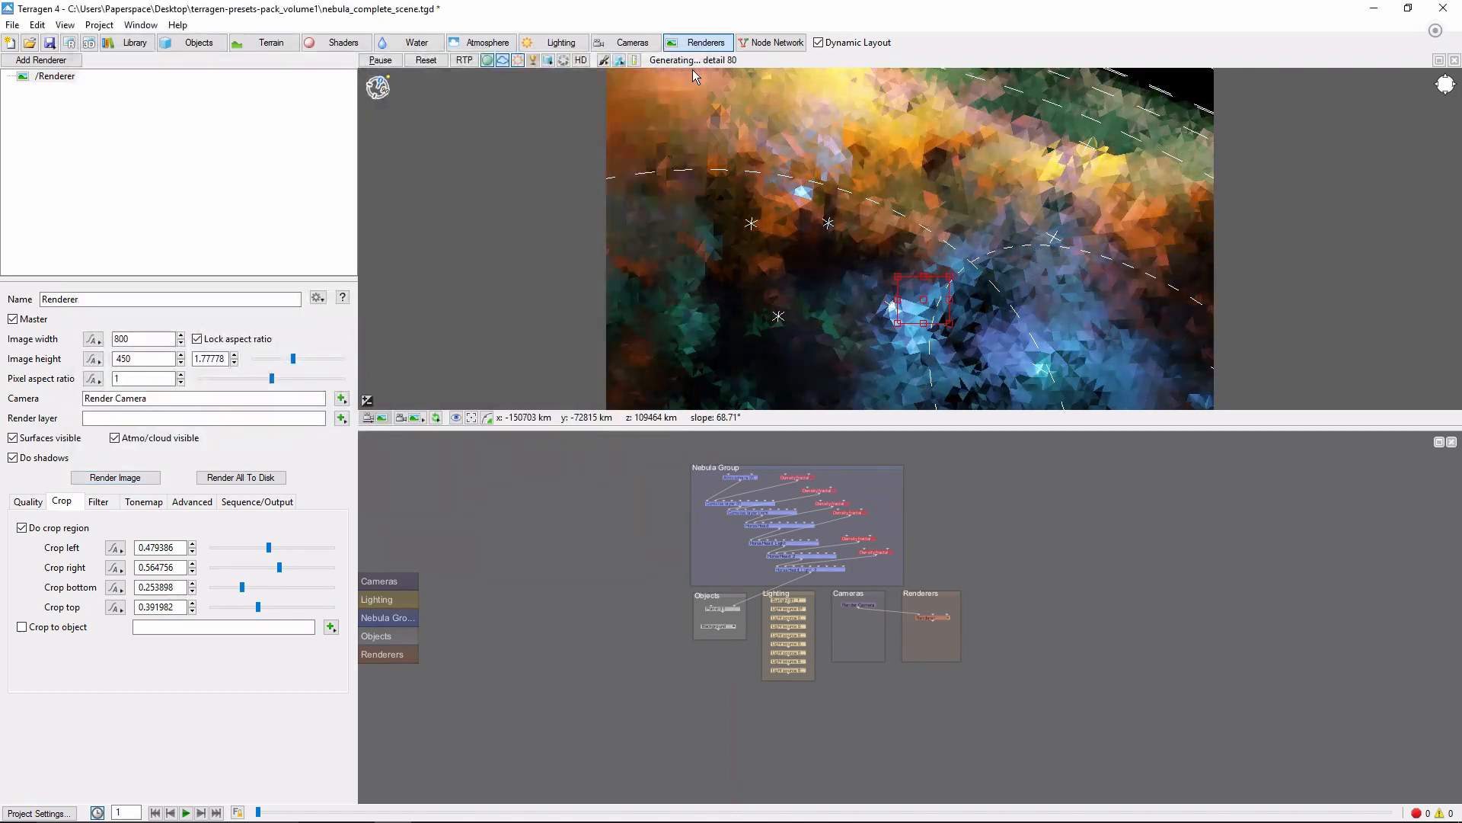